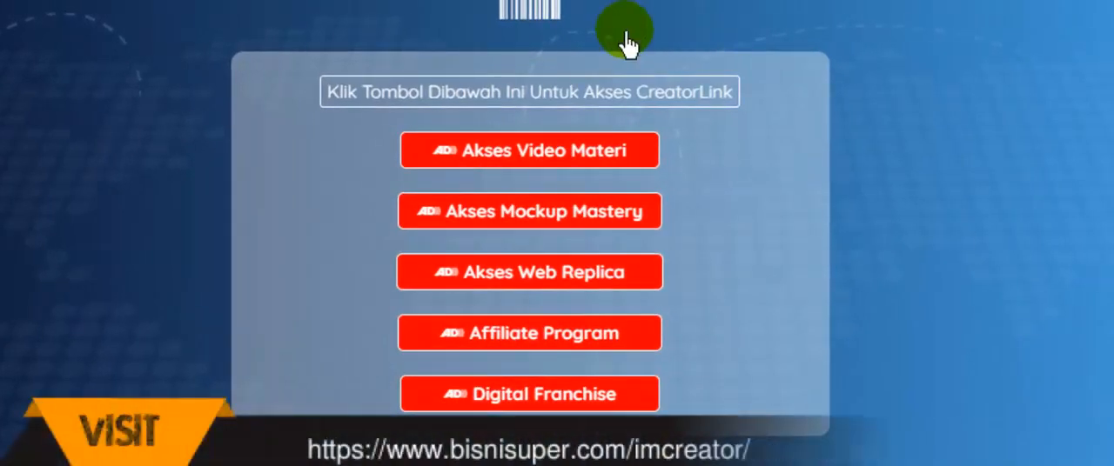
mouse_move(235, 235)
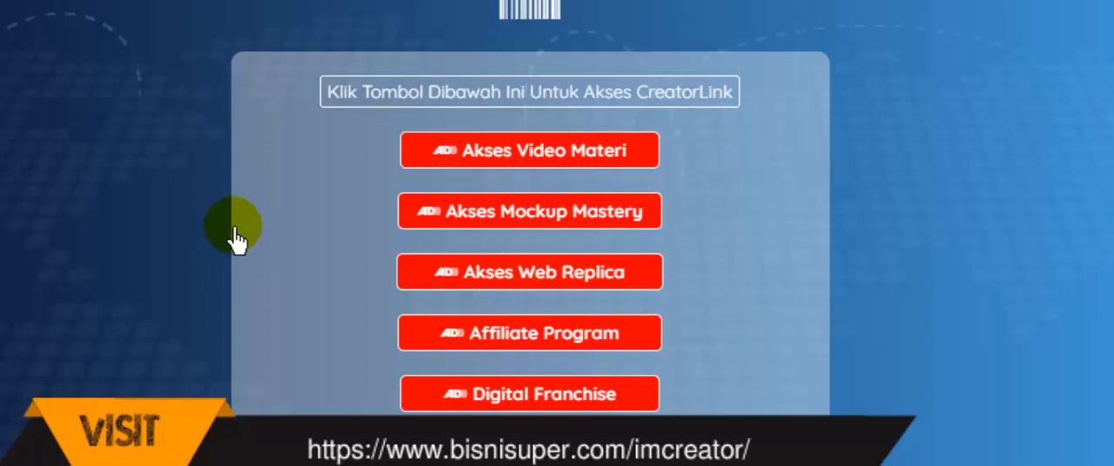
mouse_move(571, 240)
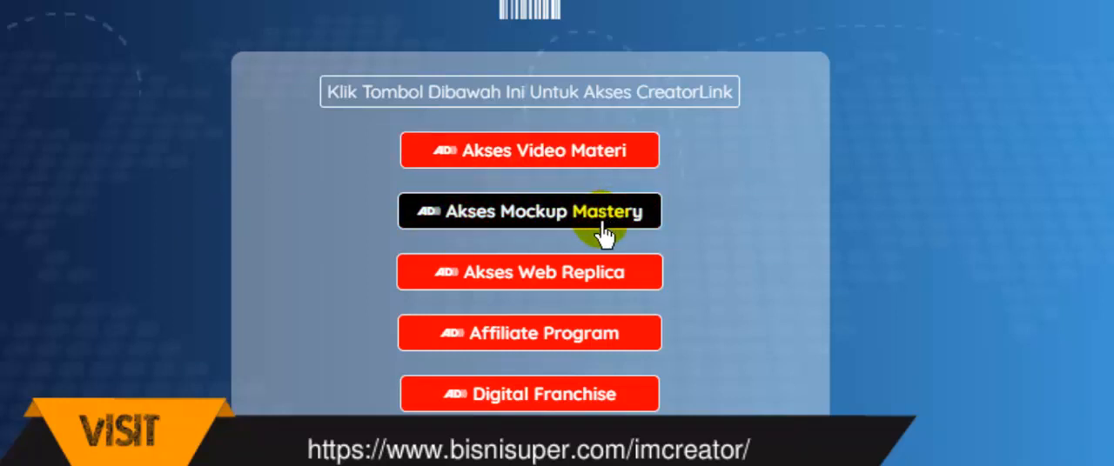
mouse_move(609, 299)
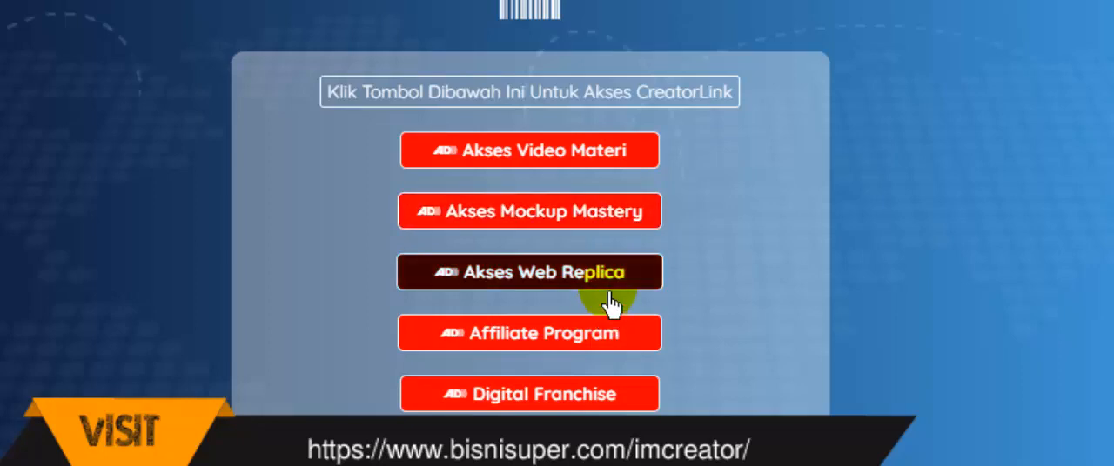
mouse_move(609, 404)
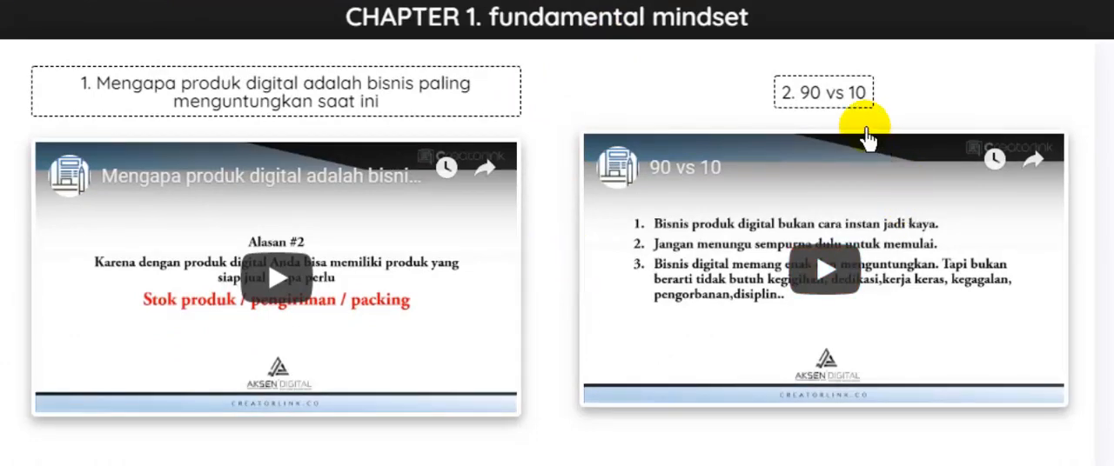
scroll("down", 3)
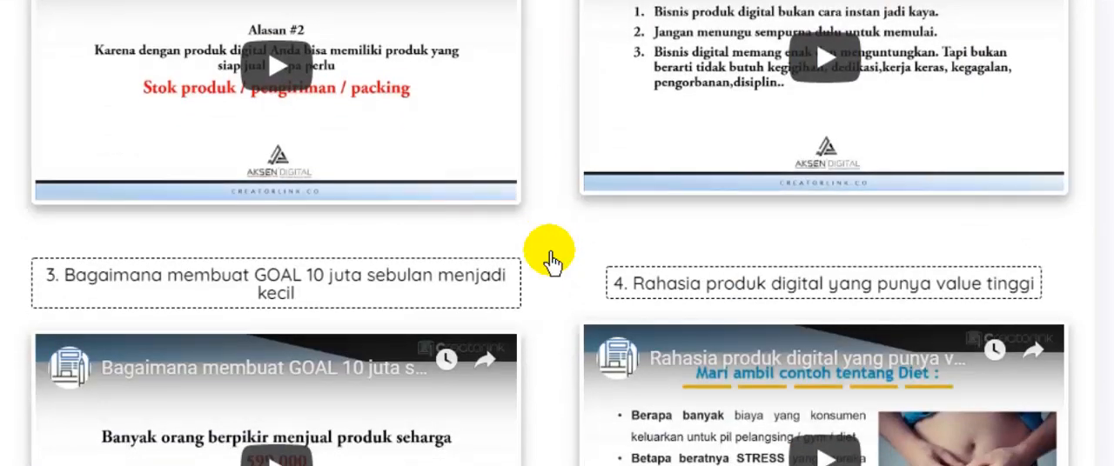
scroll("down", 3)
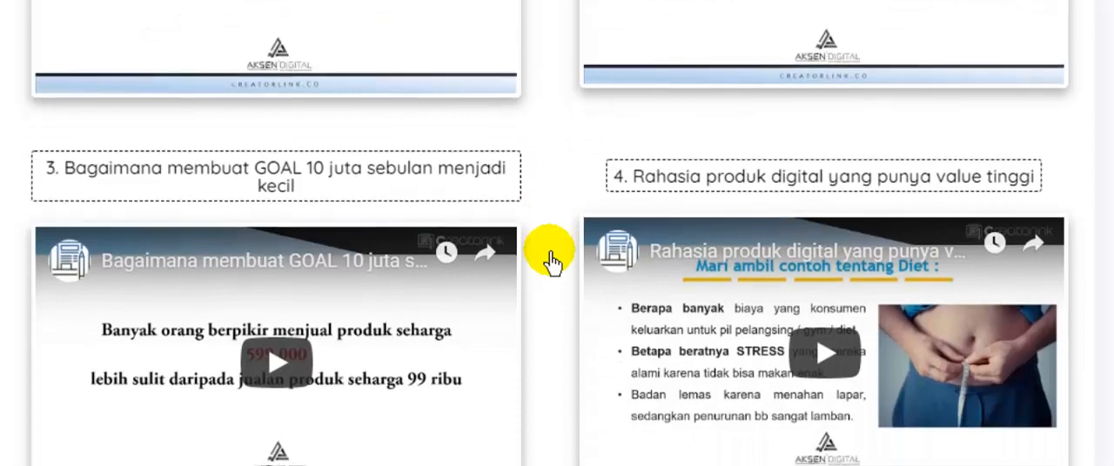
scroll("down", 3)
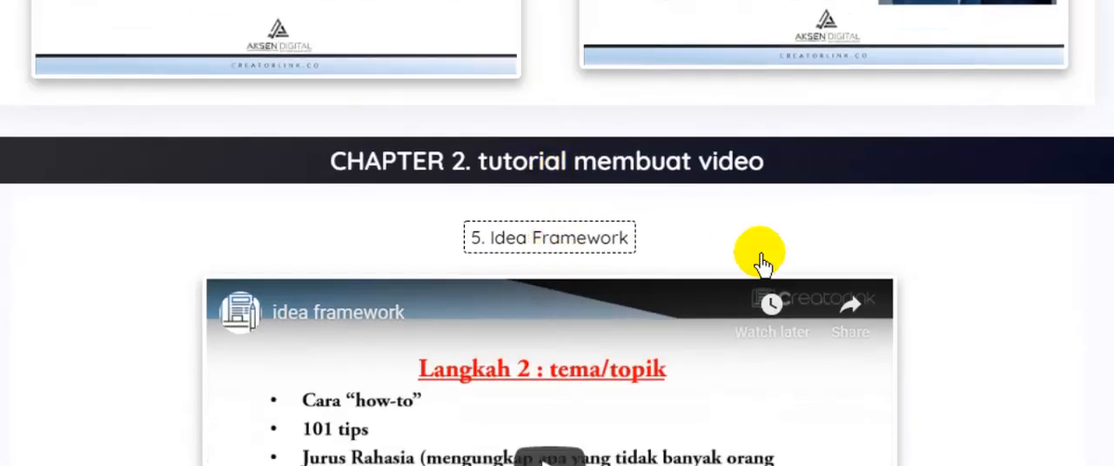
mouse_move(887, 261)
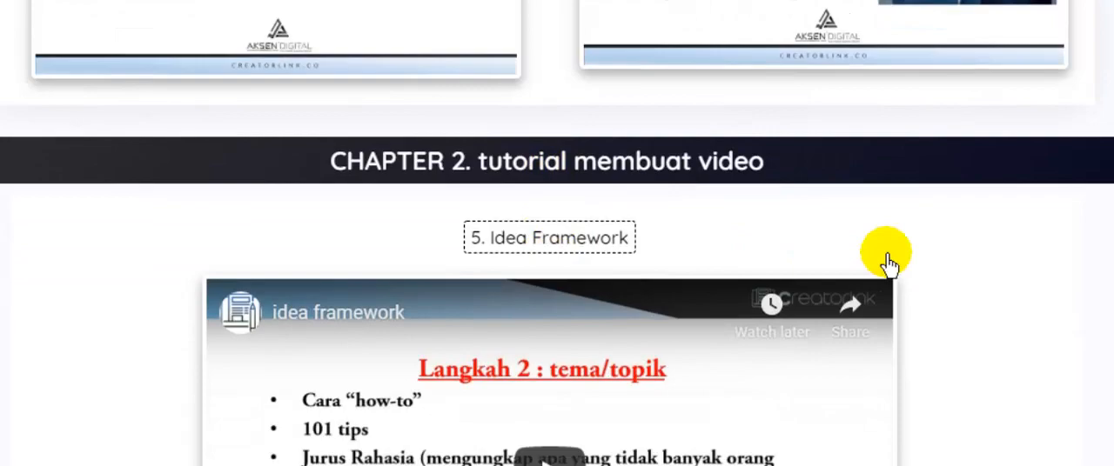
scroll("down", 3)
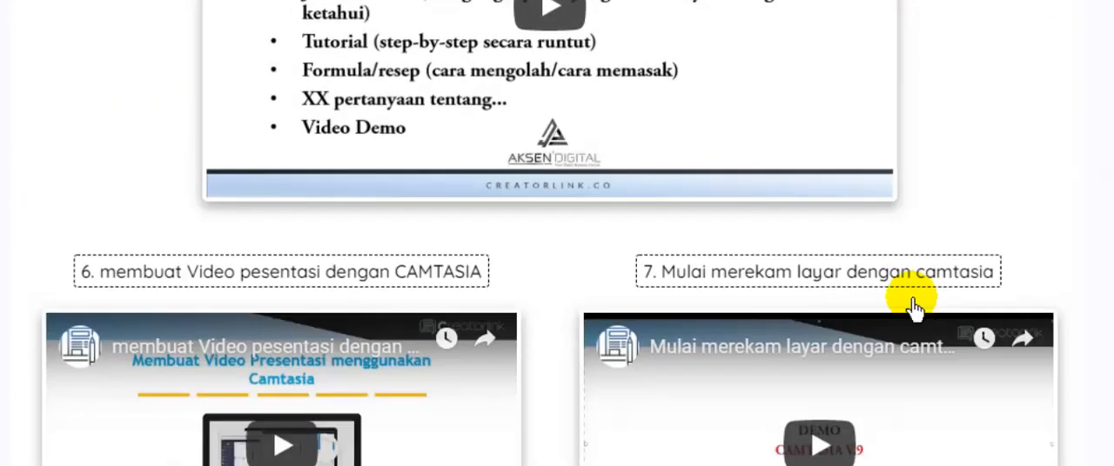
scroll("down", 3)
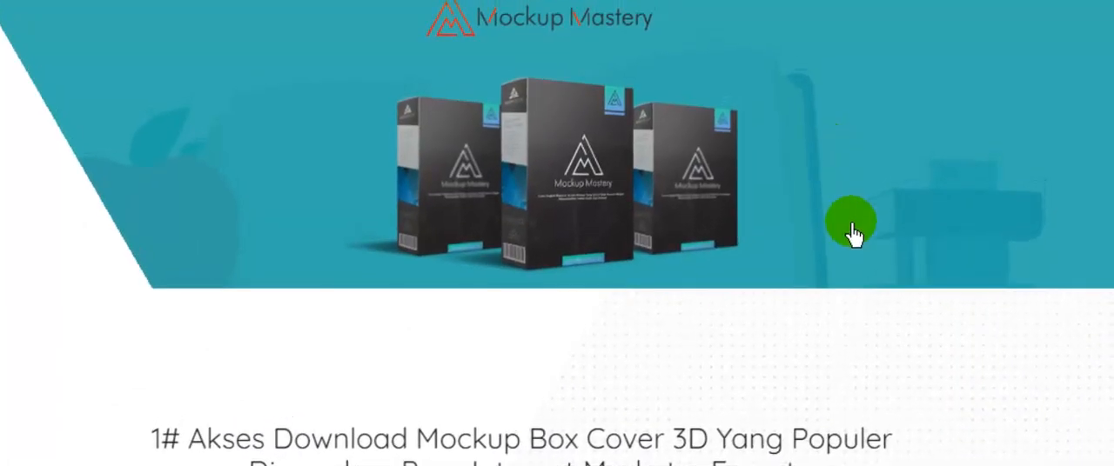
scroll("down", 3)
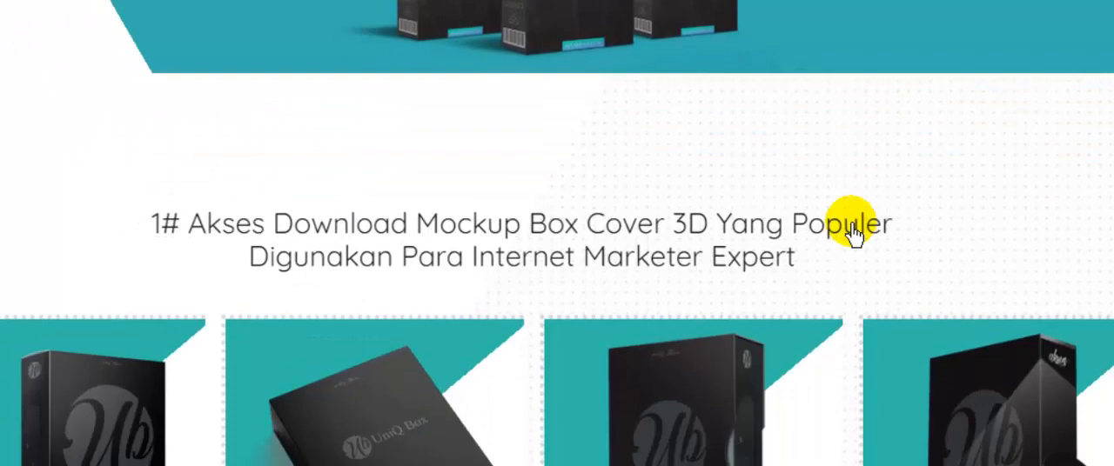
scroll("down", 3)
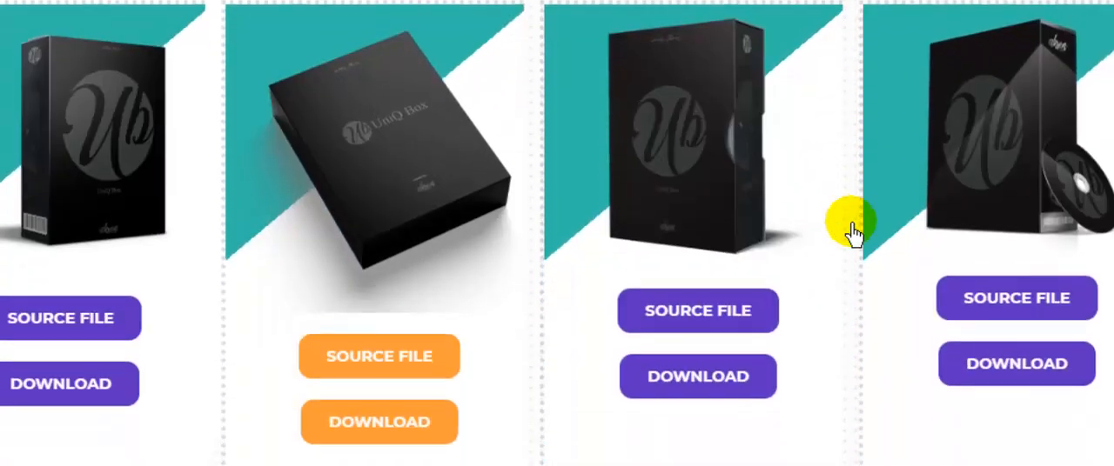
scroll("down", 3)
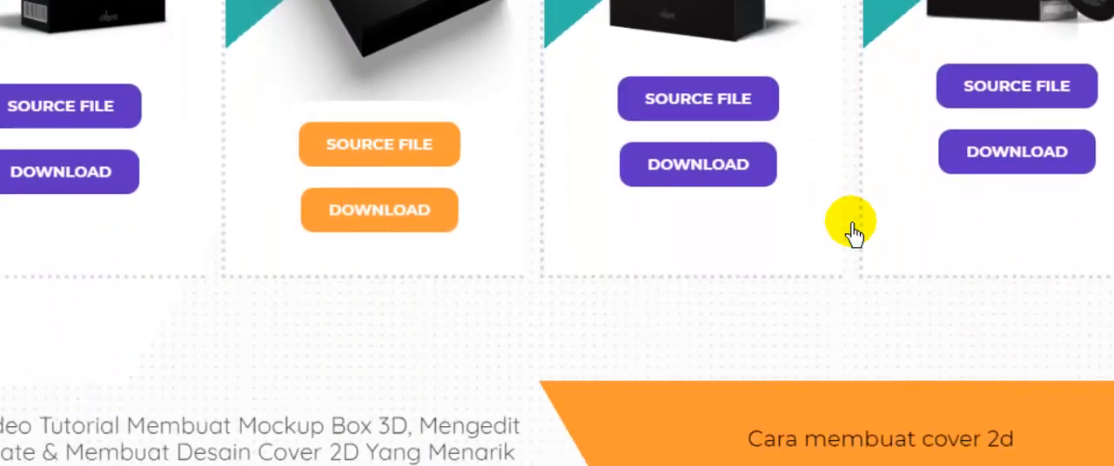
scroll("down", 3)
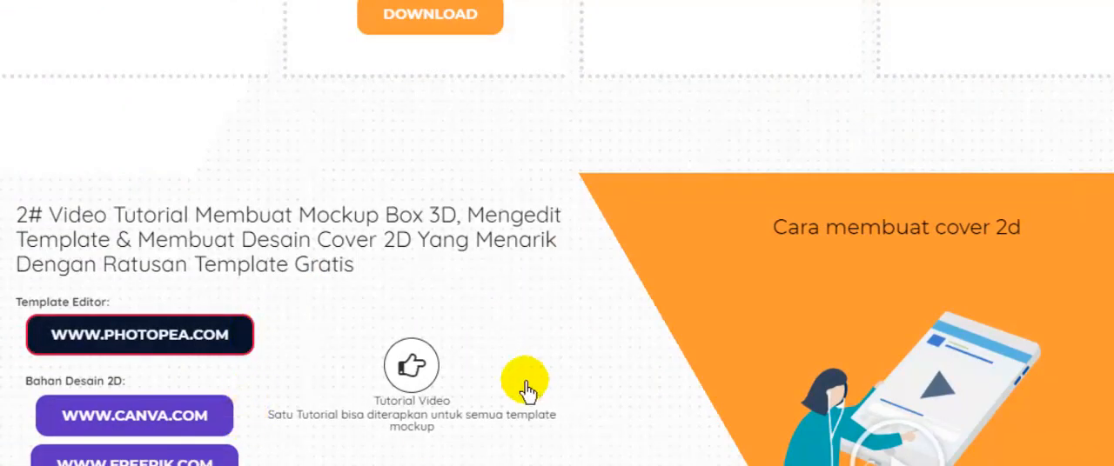
scroll("down", 3)
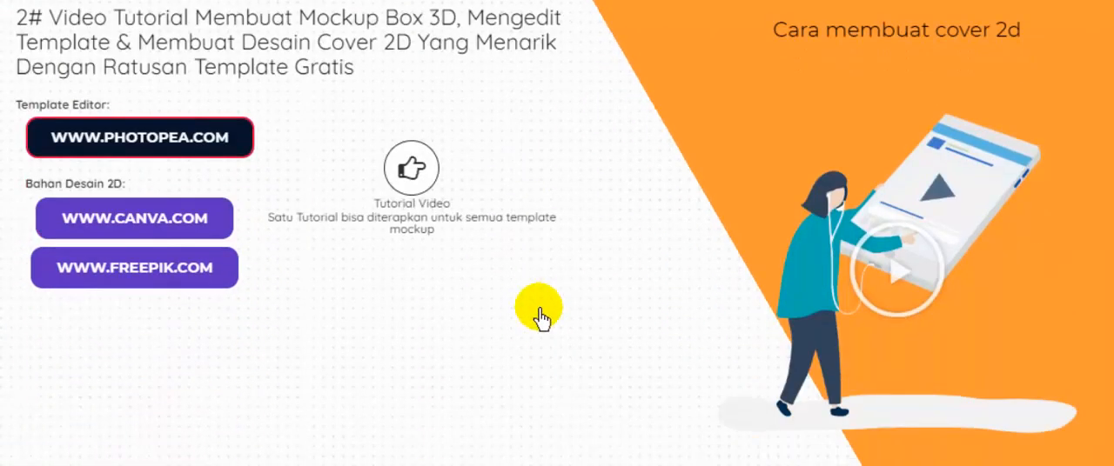
mouse_move(936, 264)
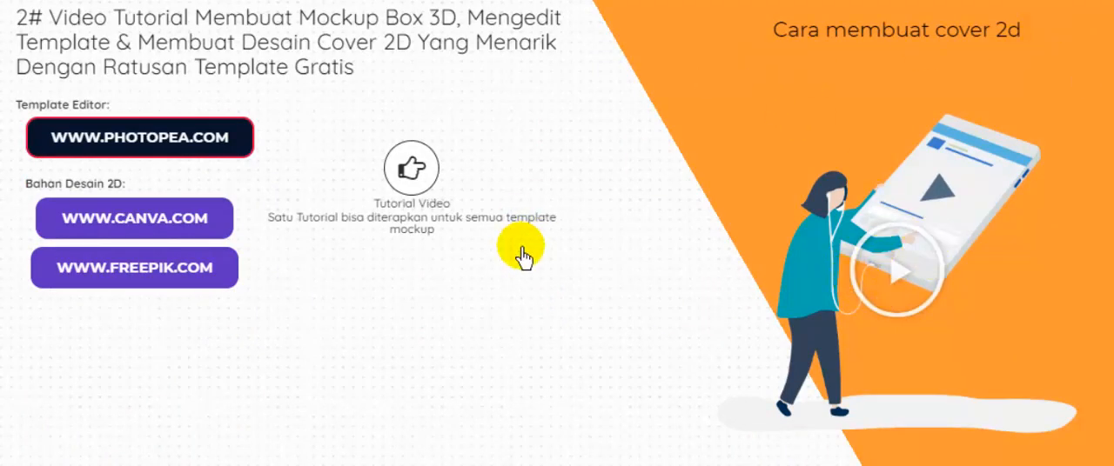
scroll("down", 3)
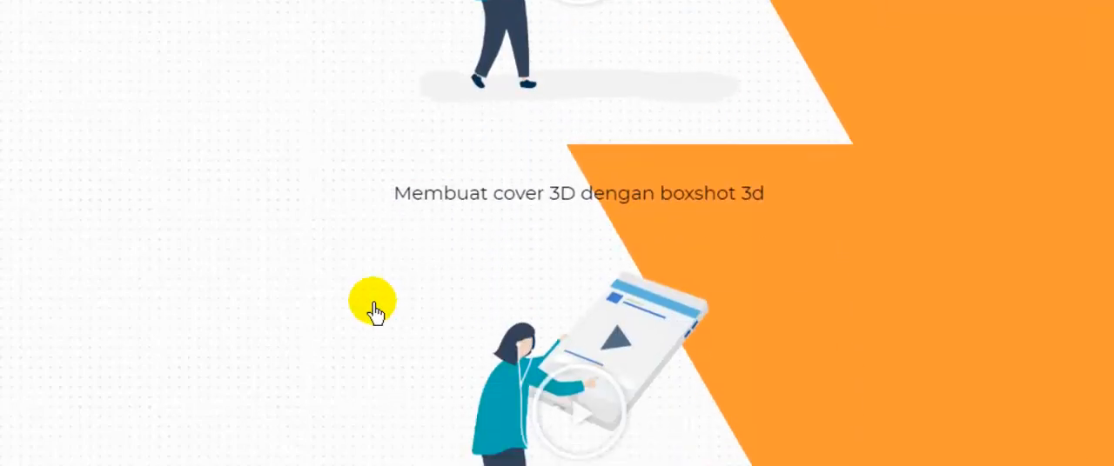
mouse_move(539, 327)
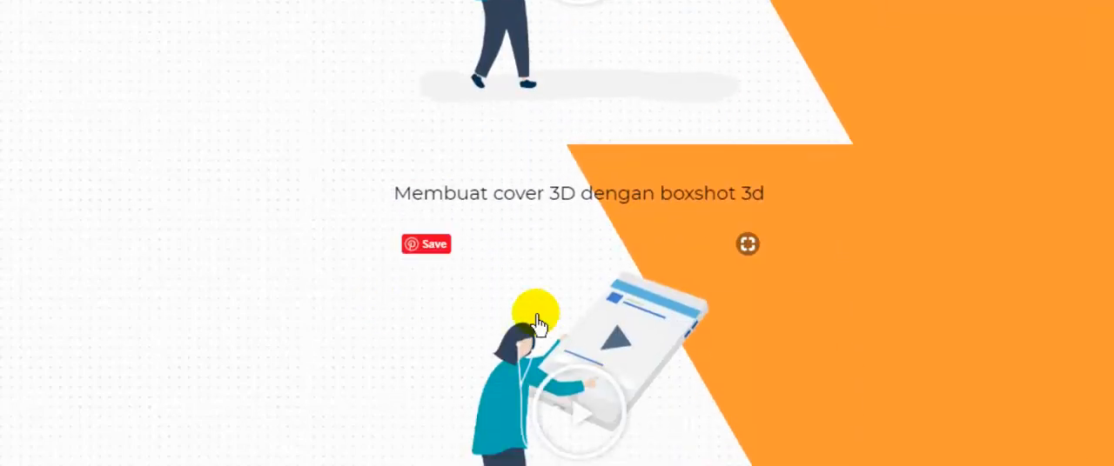
scroll("down", 3)
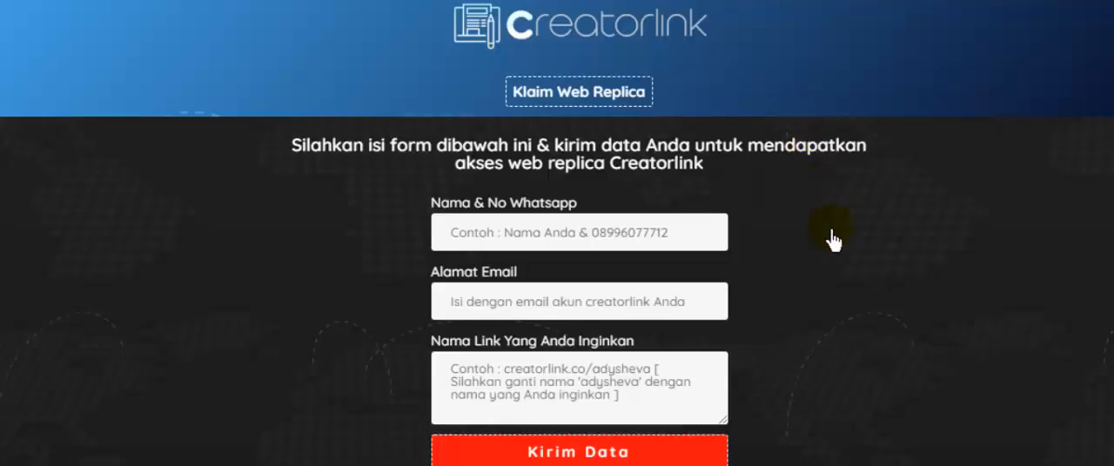
mouse_move(792, 365)
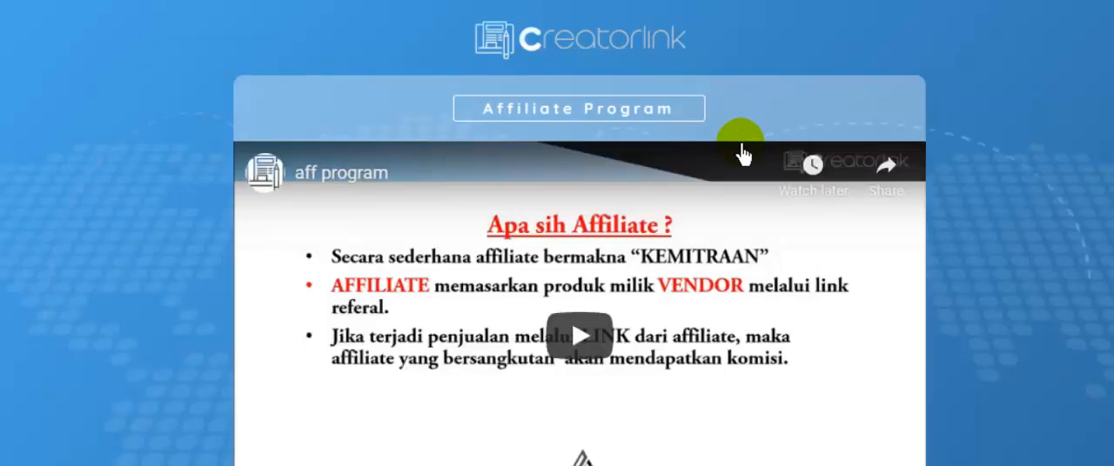
mouse_move(971, 192)
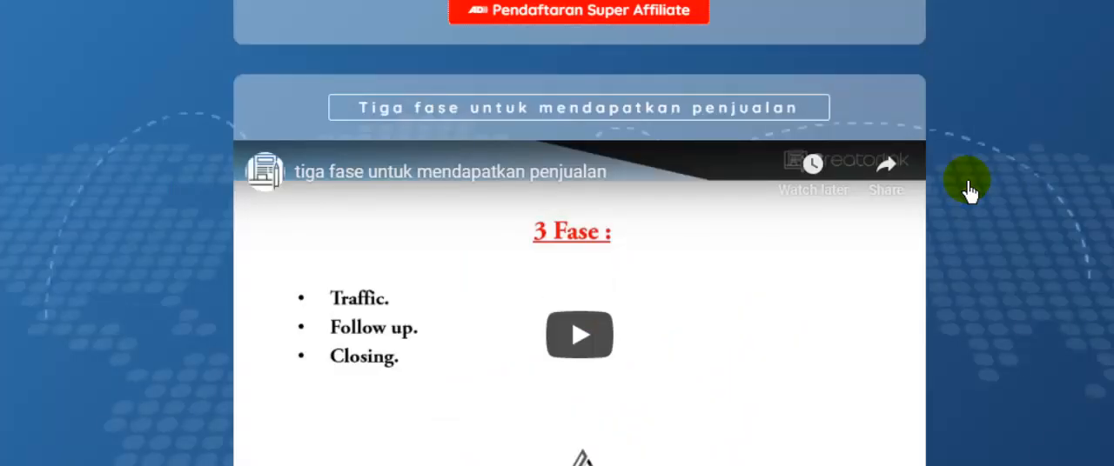
scroll("down", 3)
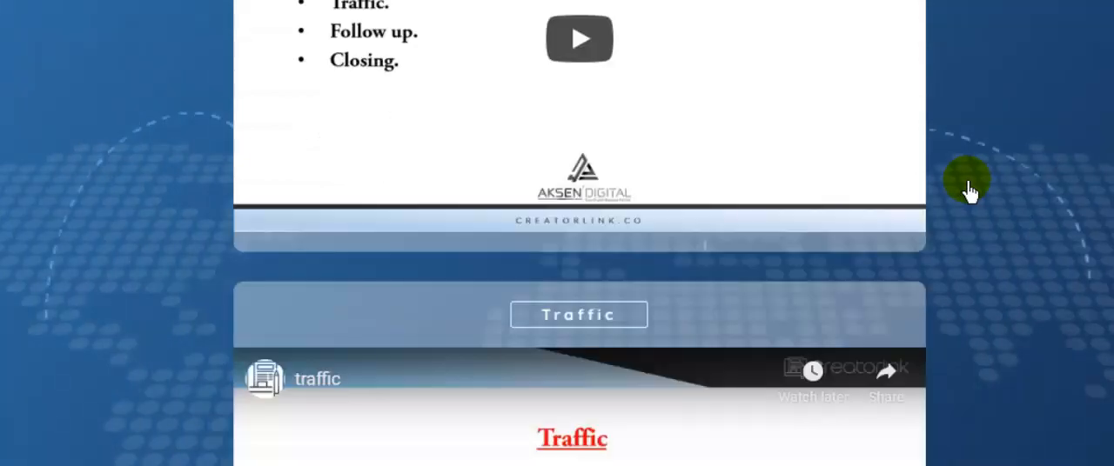
scroll("down", 3)
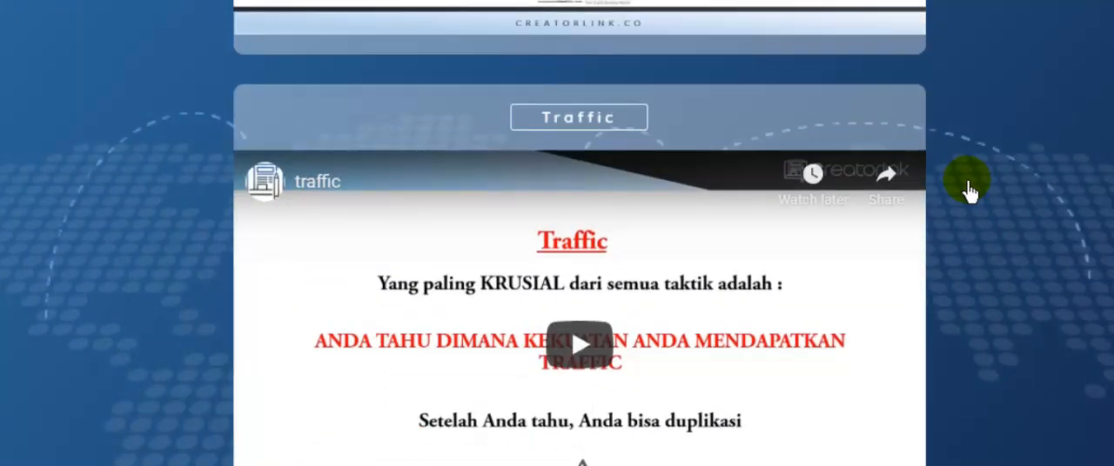
scroll("down", 3)
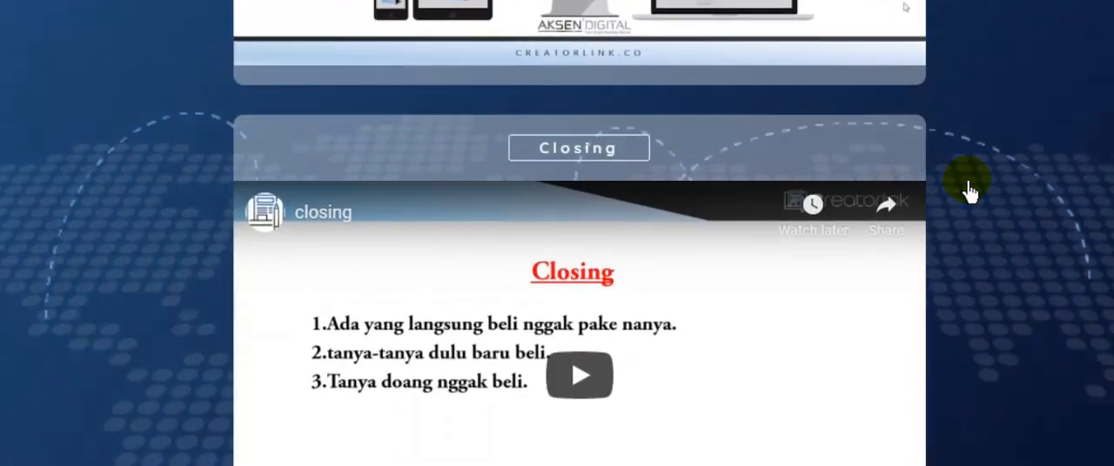
scroll("down", 3)
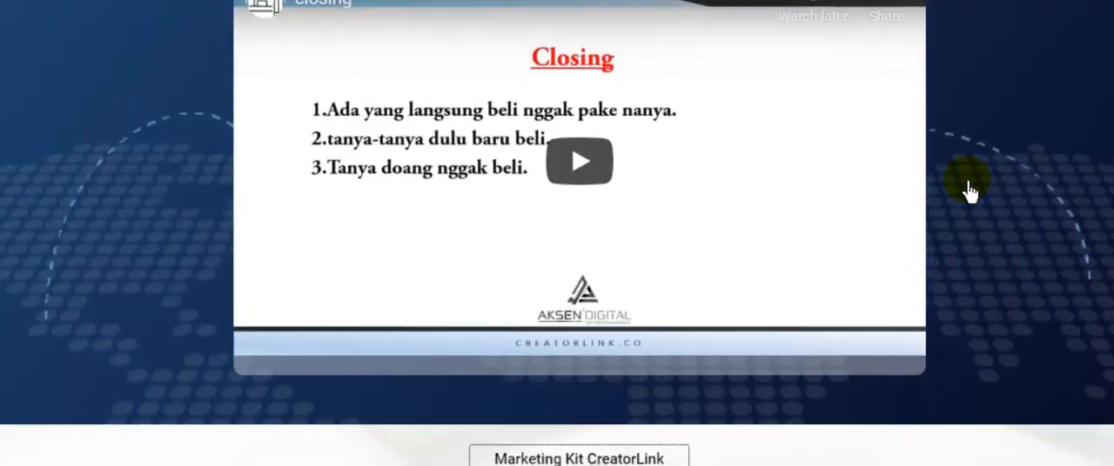
scroll("down", 3)
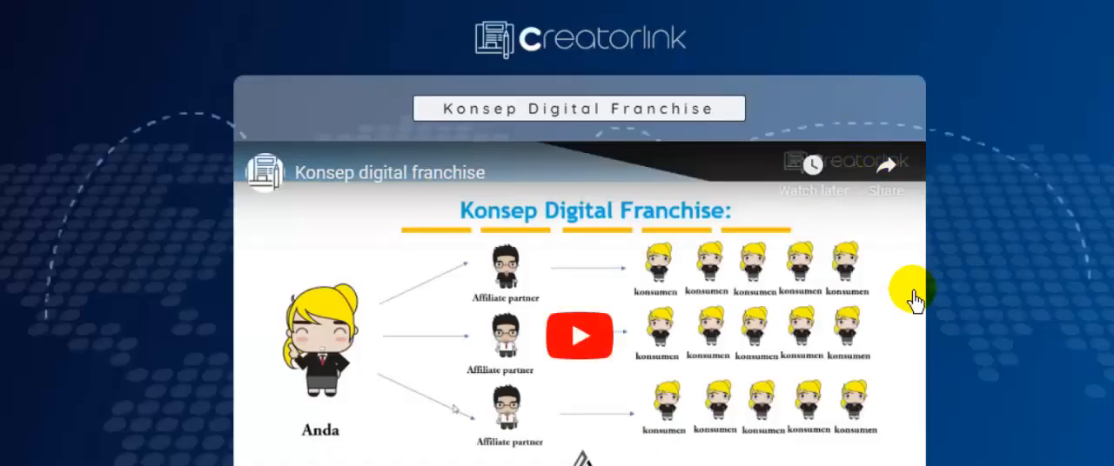
scroll("down", 3)
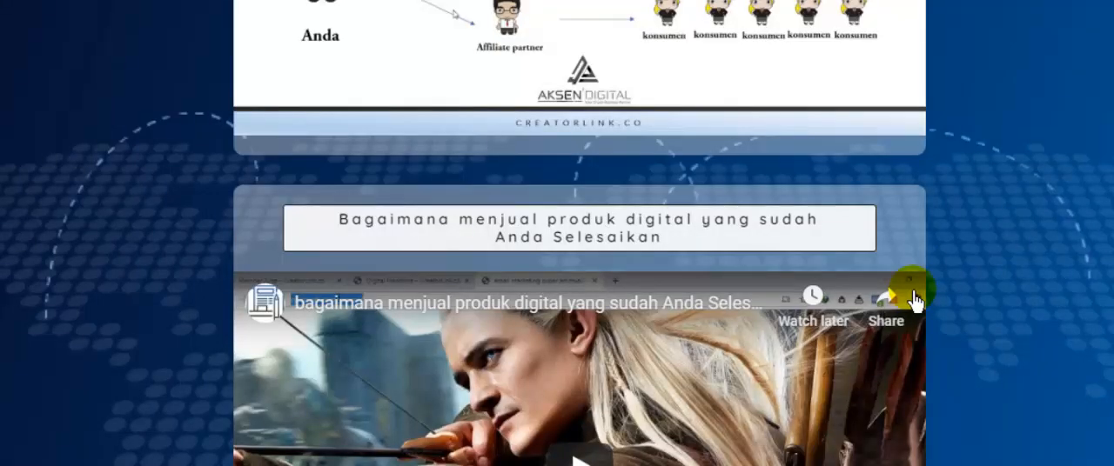
scroll("down", 3)
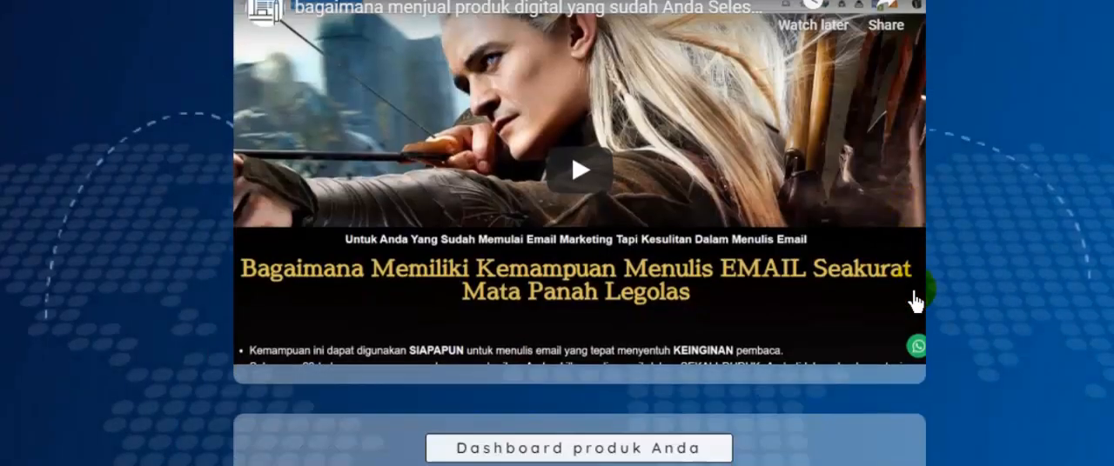
scroll("down", 3)
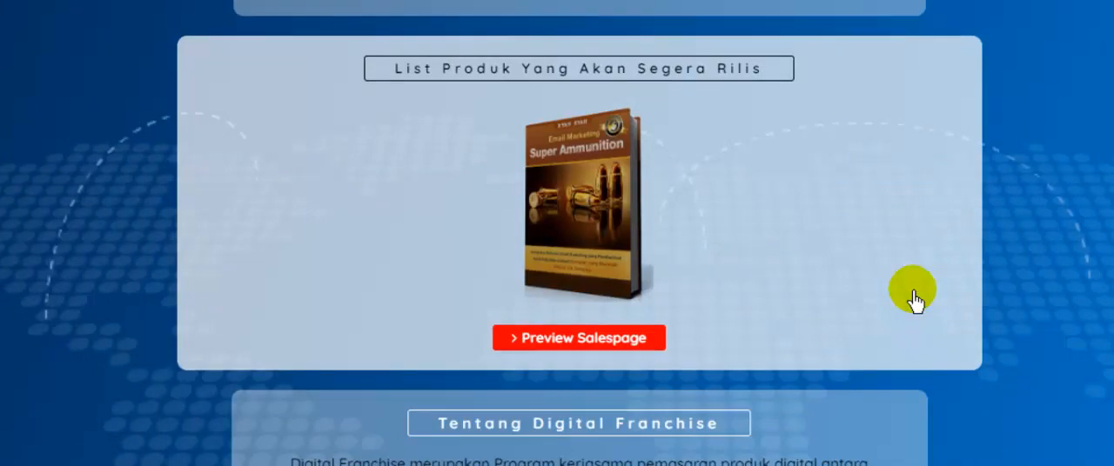
scroll("down", 3)
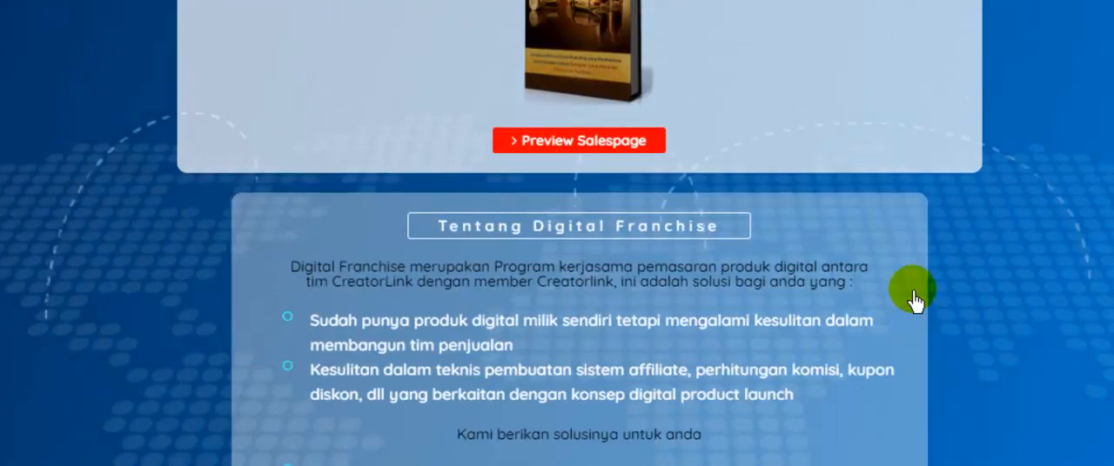
scroll("down", 3)
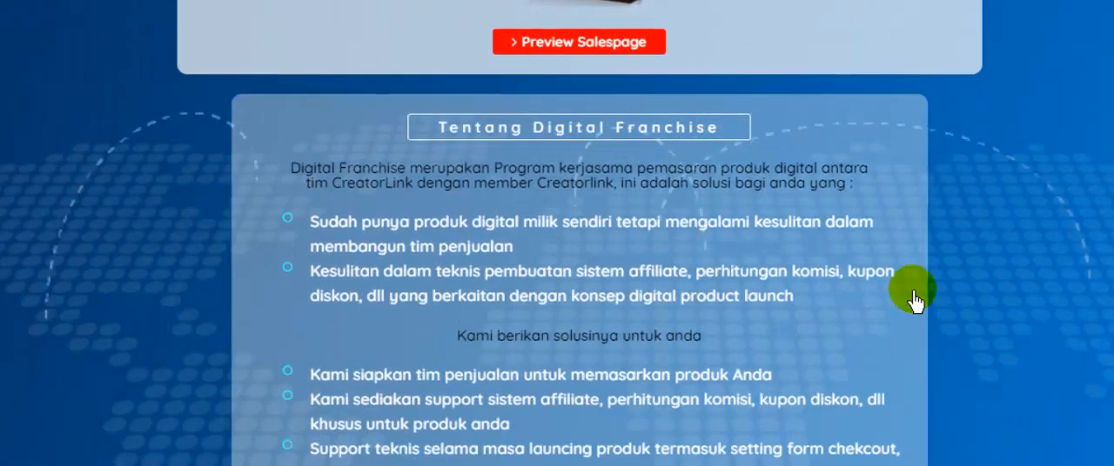
scroll("down", 3)
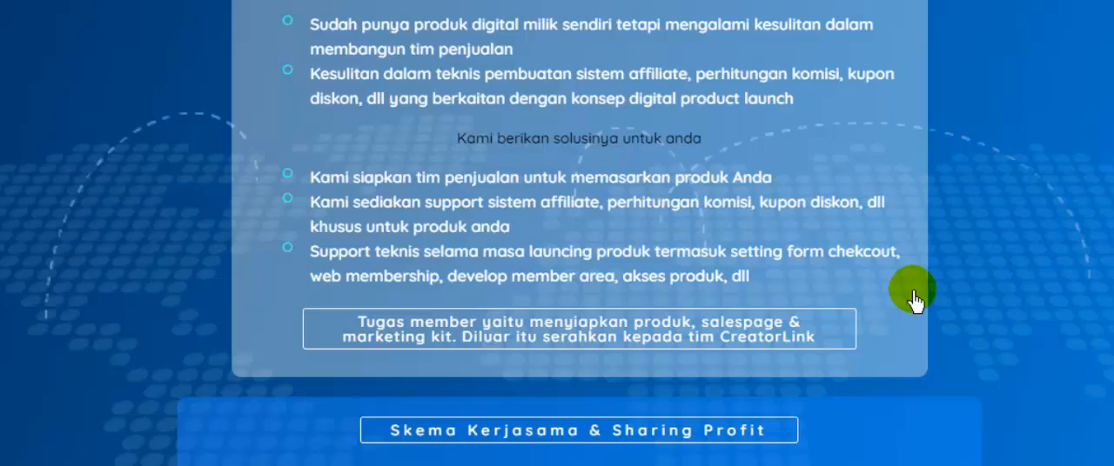
scroll("down", 3)
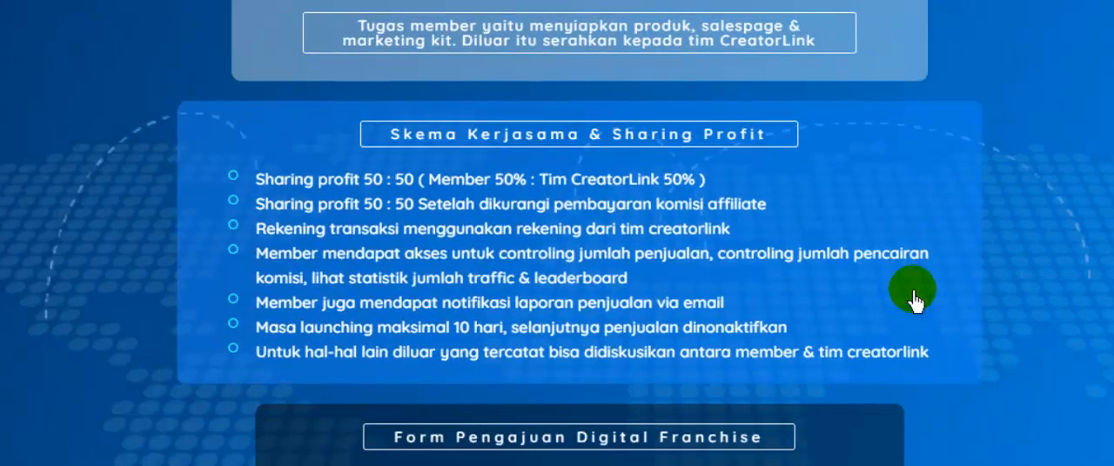
scroll("down", 3)
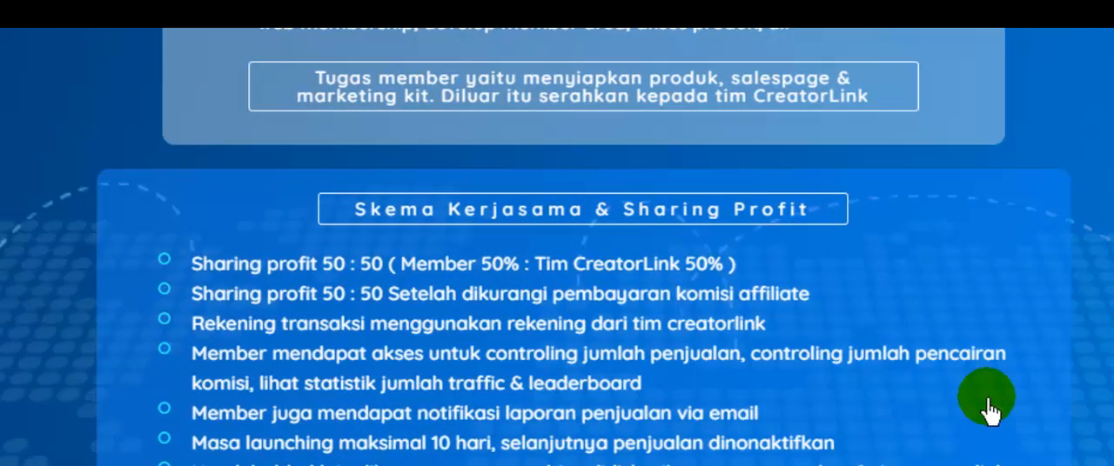
scroll("down", 3)
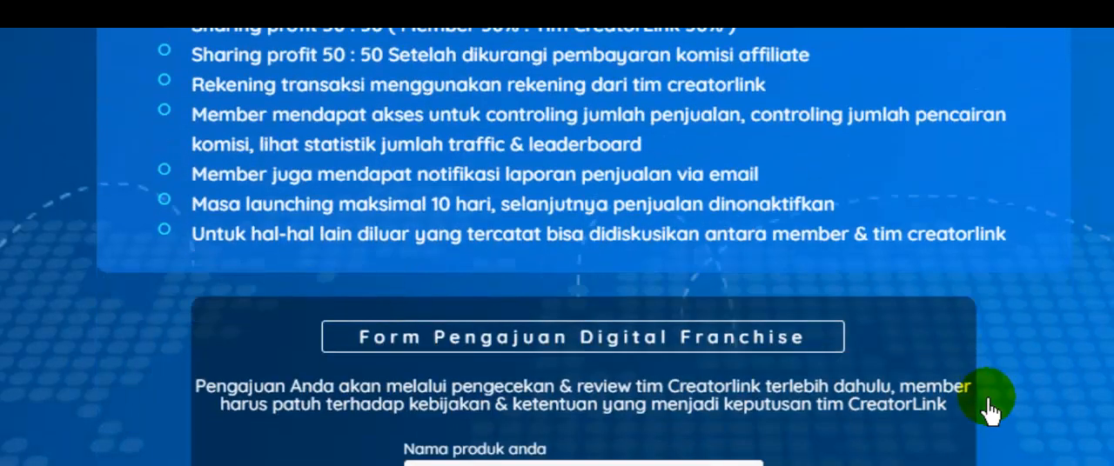
scroll("down", 3)
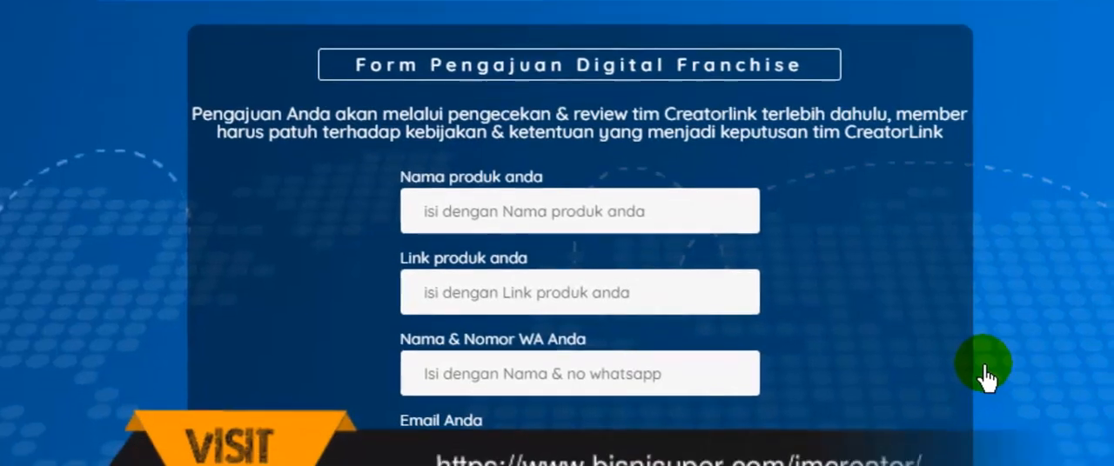
scroll("down", 3)
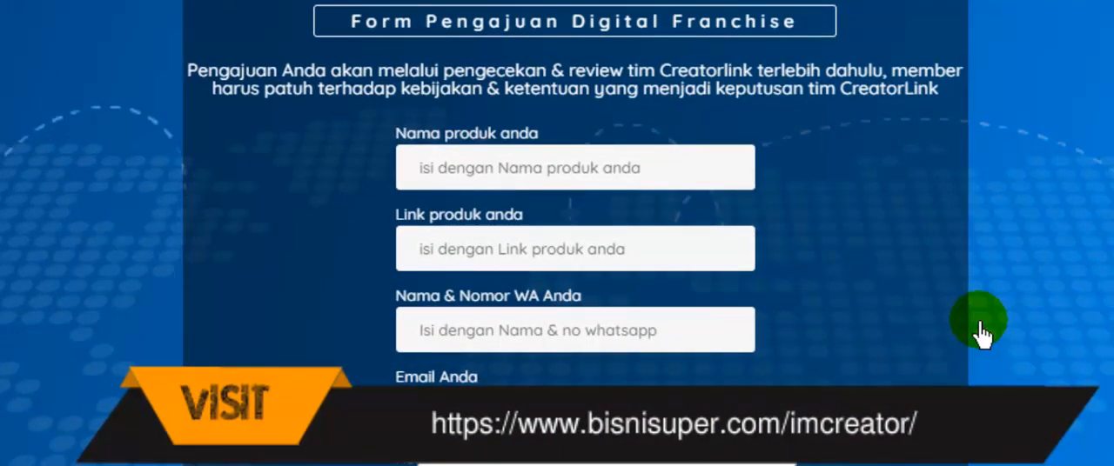